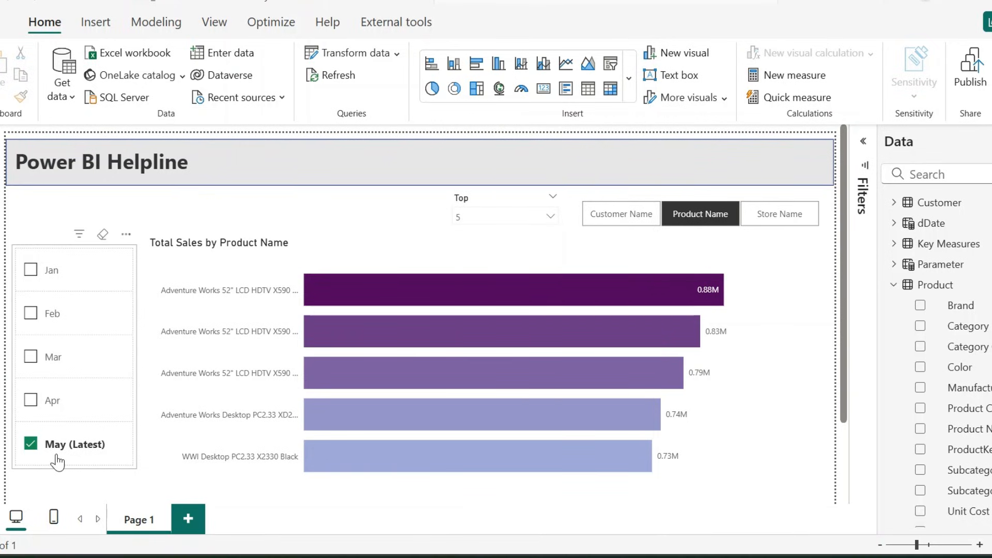
pyautogui.moveTo(140, 423)
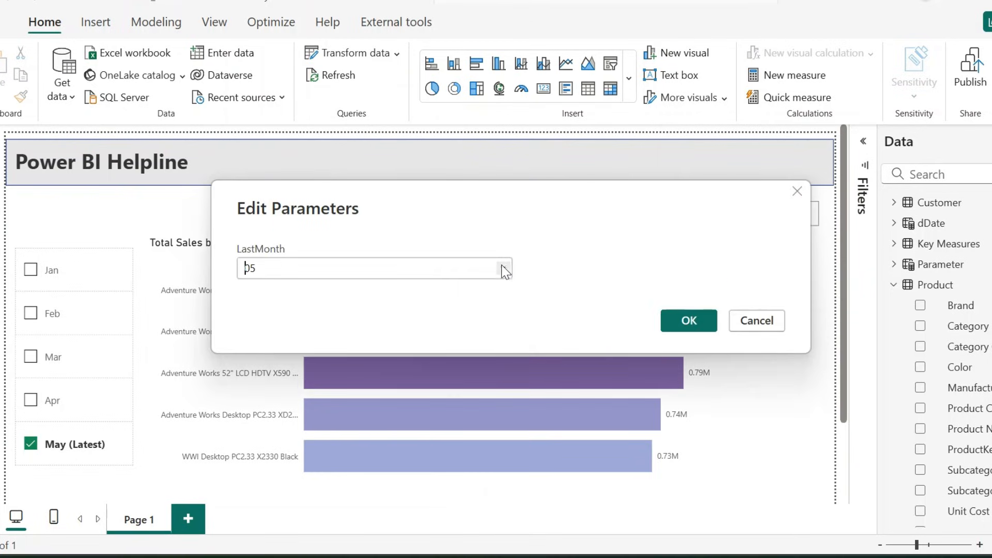
# Confirm the advanced LastMonth parameter so the month slicer gains Jun
pyautogui.click(689, 321)
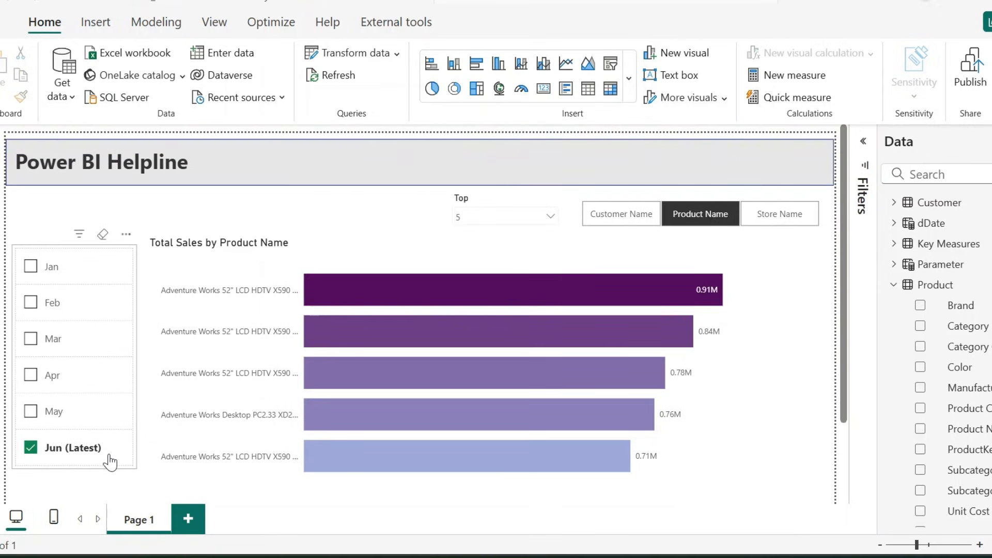
pyautogui.moveTo(310, 213)
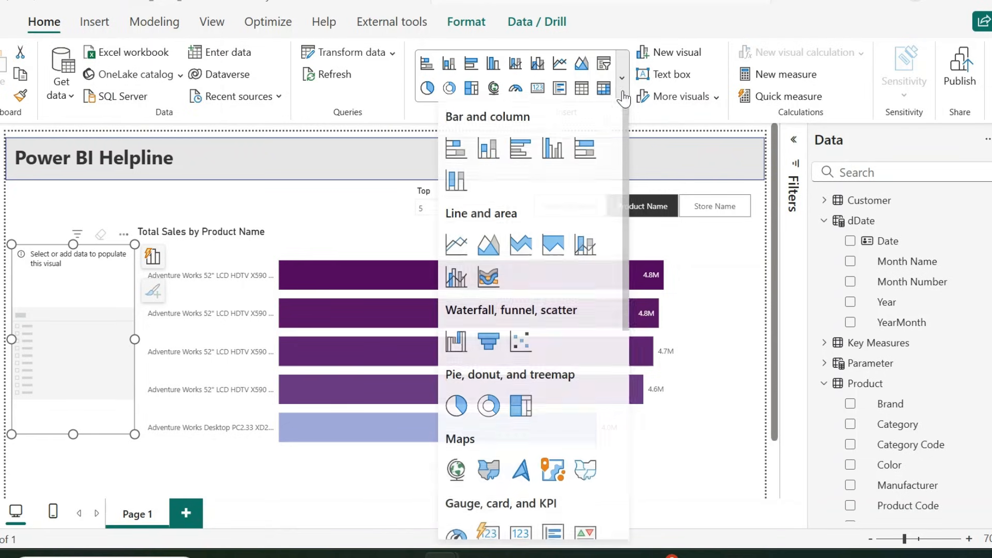
# Bind dDate Month Name to the new button slicer, listing Jan through Jun
pyautogui.scroll(-3)
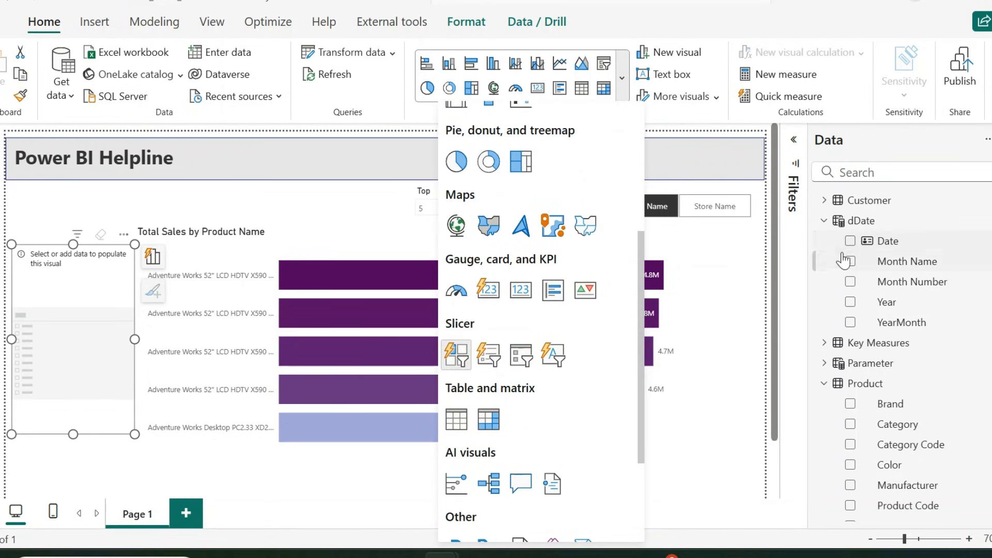
pyautogui.click(850, 261)
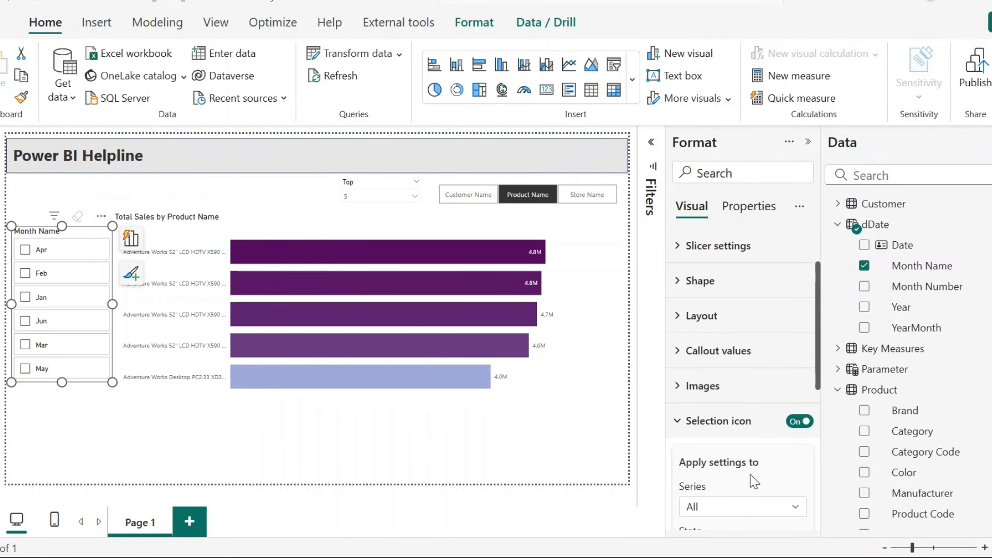
# Style the slicer: black check icon on selected items only and font size 15 values
pyautogui.scroll(-3)
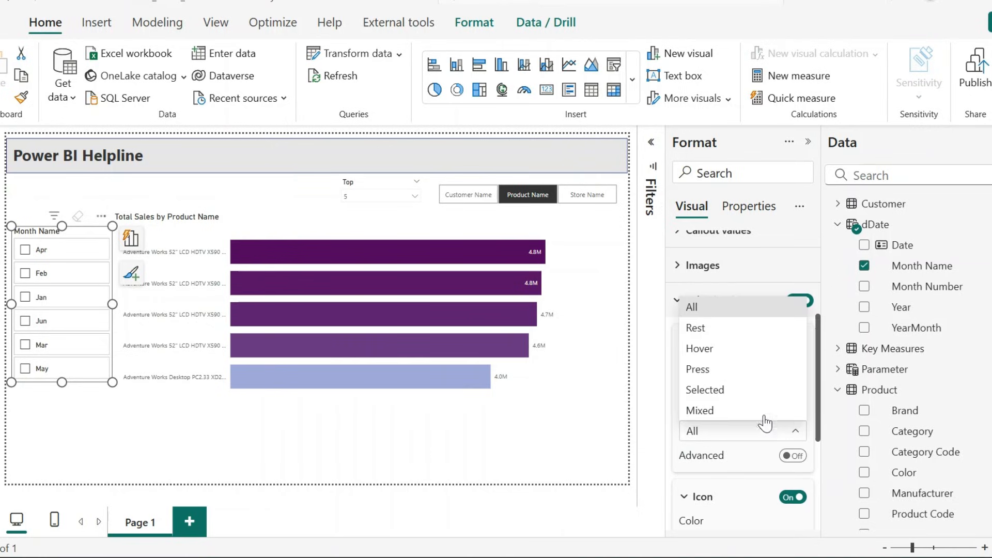
pyautogui.click(703, 390)
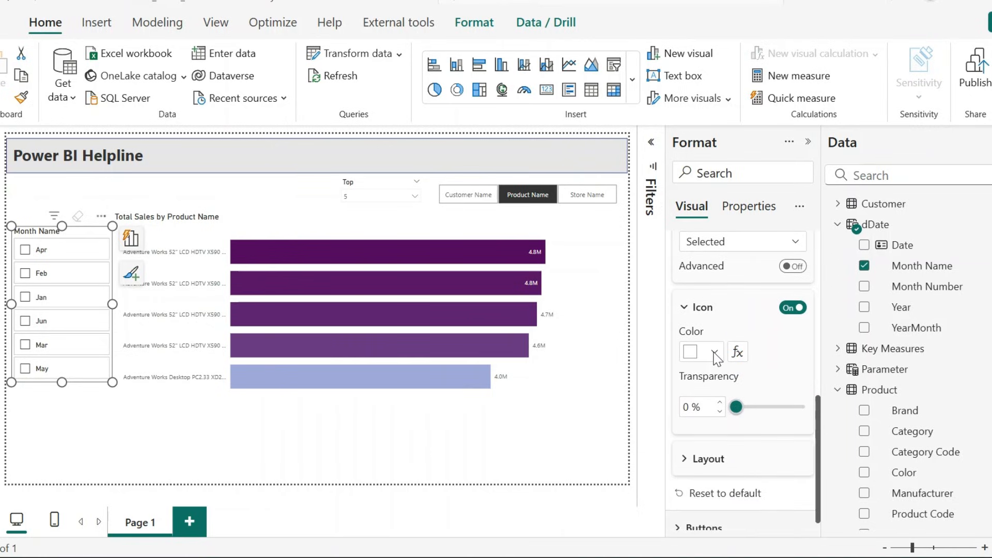
pyautogui.click(714, 351)
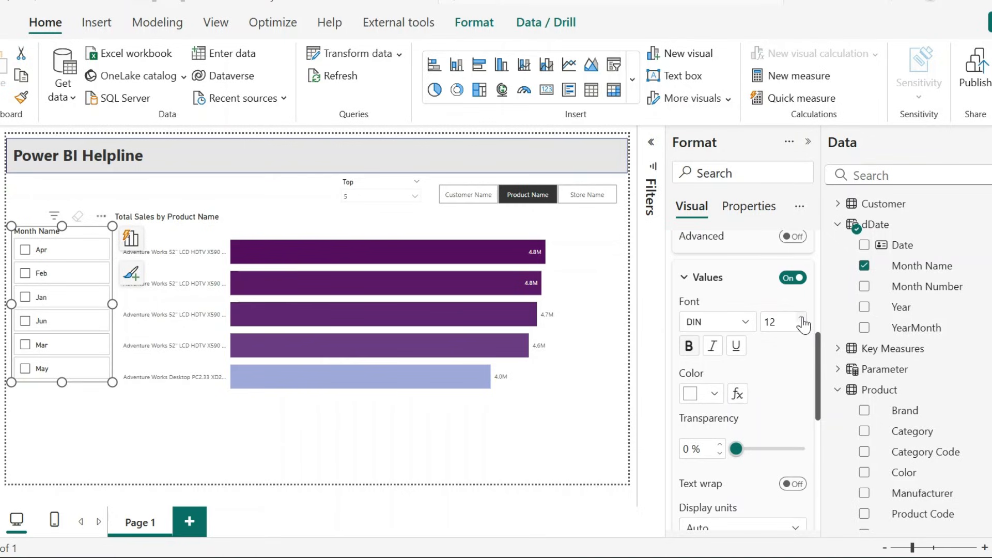
pyautogui.click(799, 317)
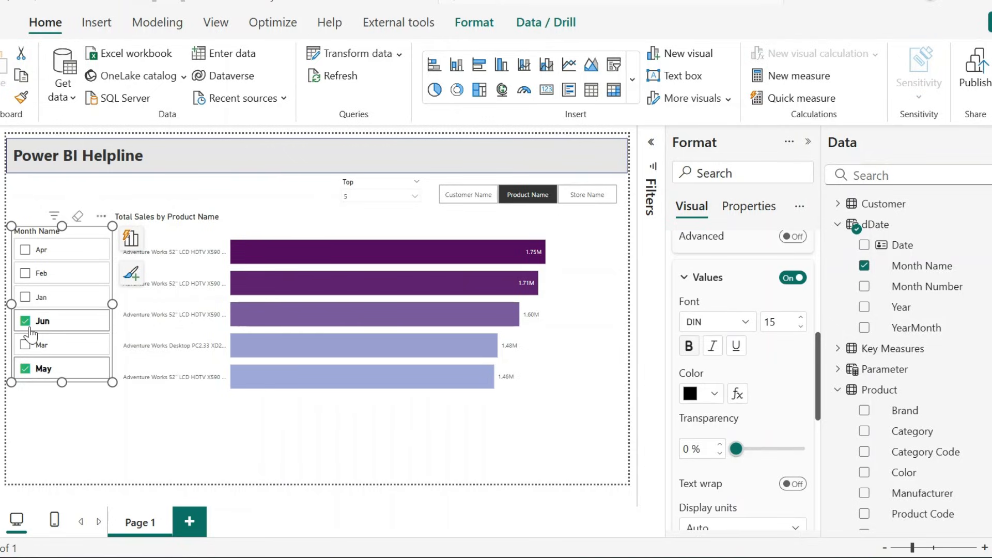
# Select Jun and May in the month slicer to filter the sales chart
pyautogui.click(808, 142)
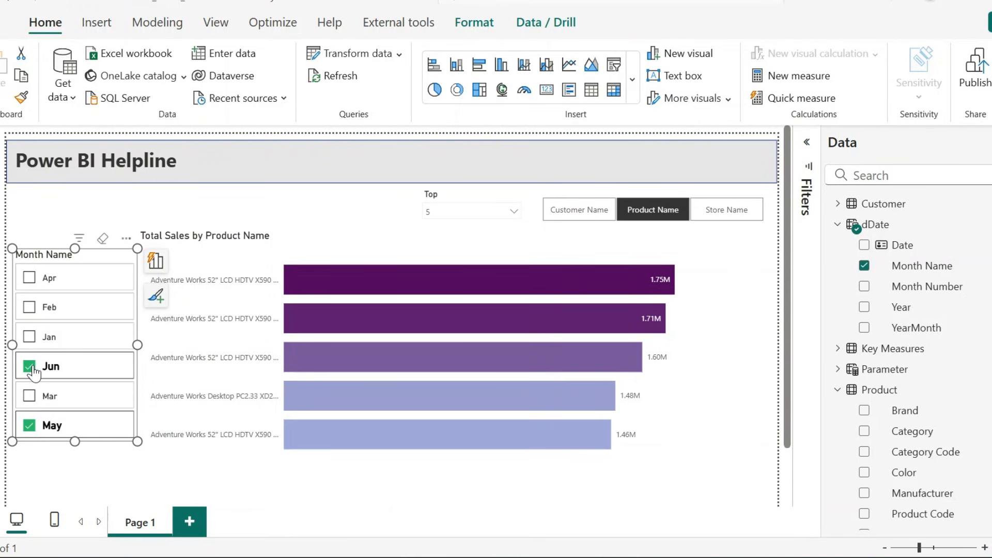
pyautogui.click(29, 365)
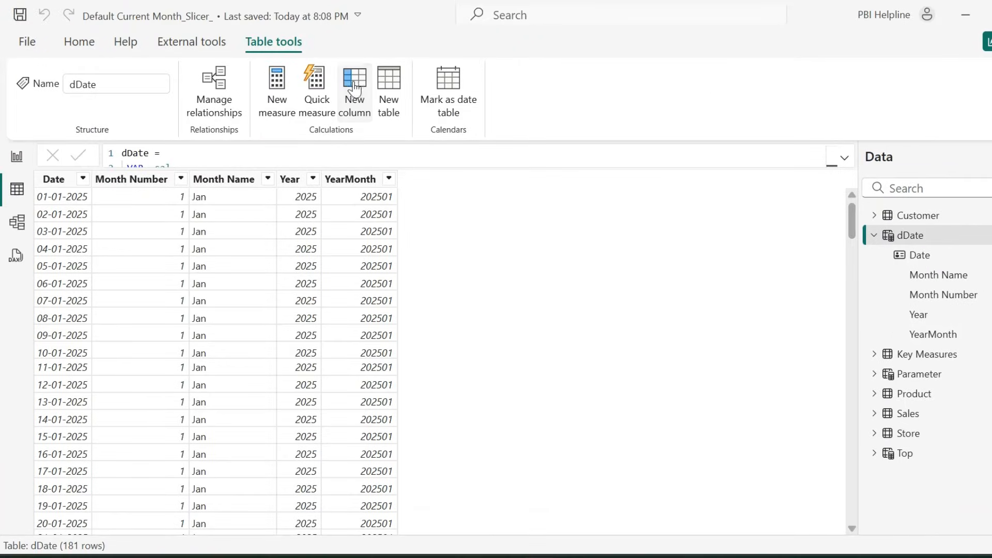
# Create Latest Month Placeholder column: IF max year-month returns 100, else dDate[Month Number]
pyautogui.click(353, 89)
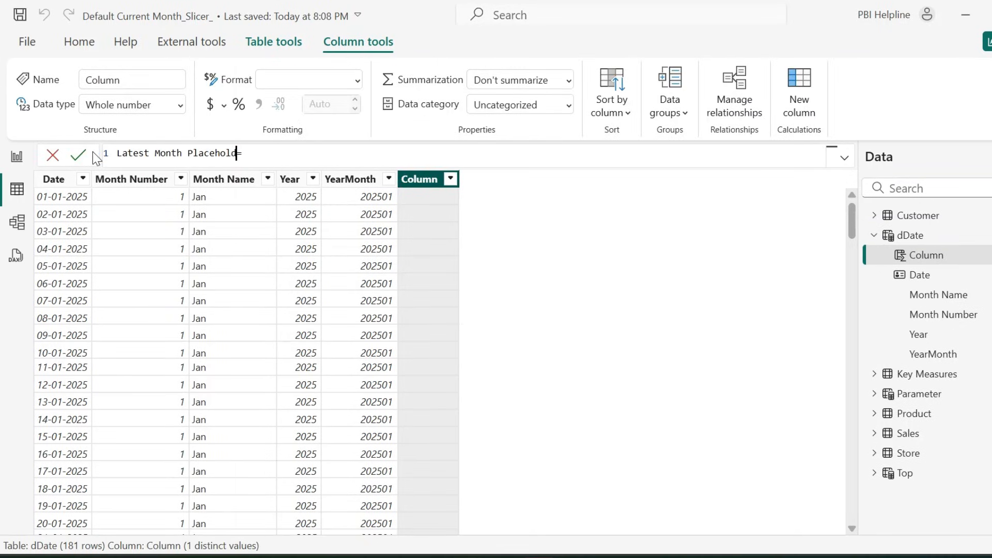
pyautogui.write('VAR')
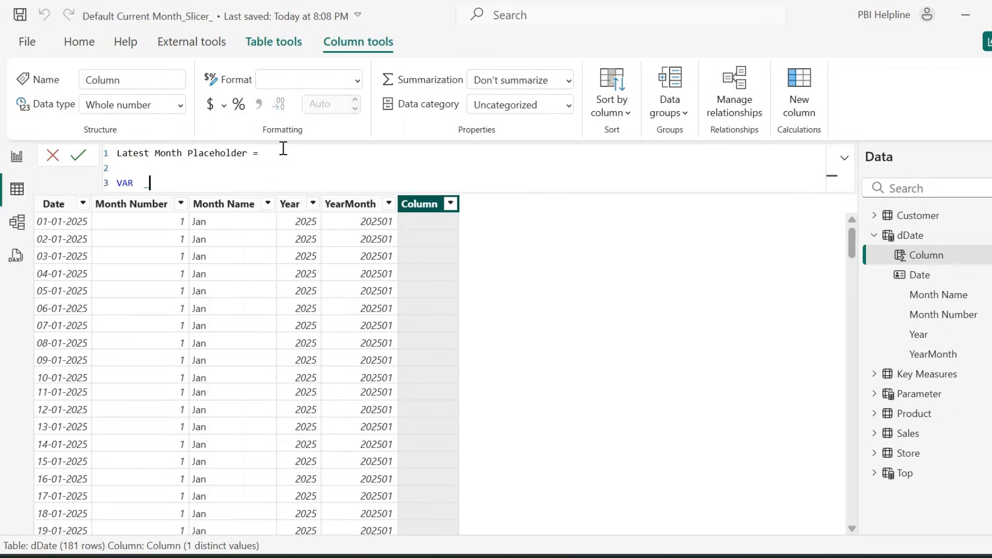
pyautogui.write('_maxyearmonth =')
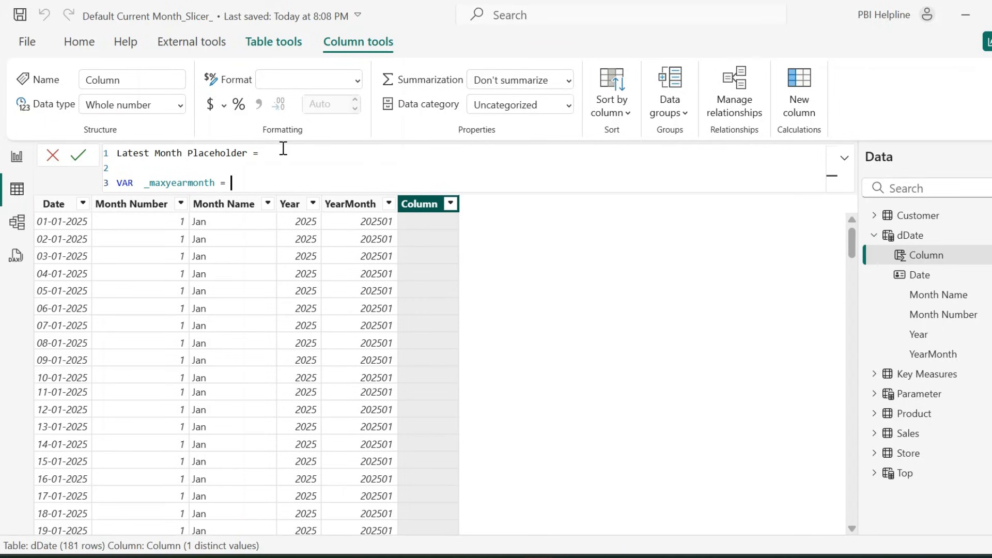
pyautogui.write('CALCULATE(MAX(dDate[YearMonth]), ALL(')
pyautogui.write('RETURN')
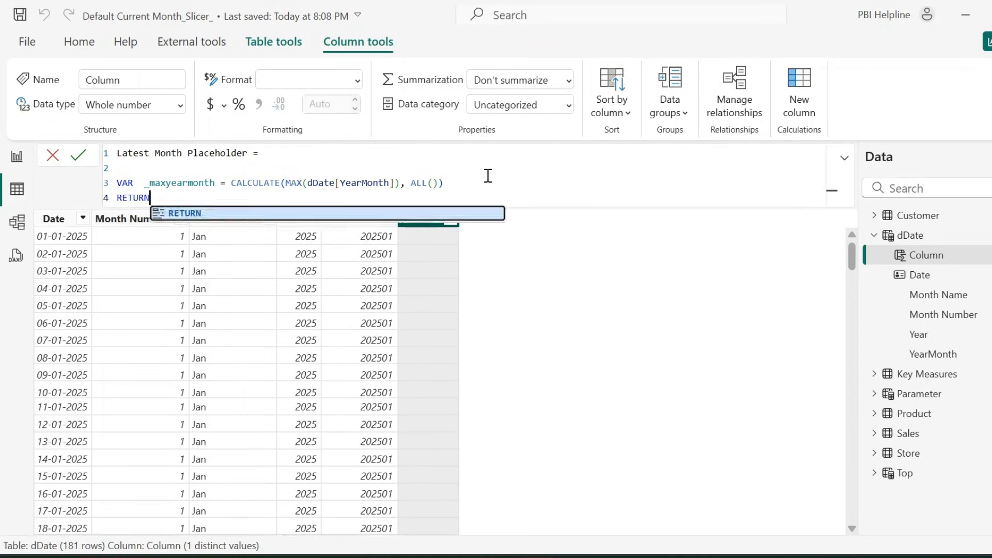
pyautogui.press('enter')
pyautogui.write('dDate[YearMonth] = _maxyearmonth, 100')
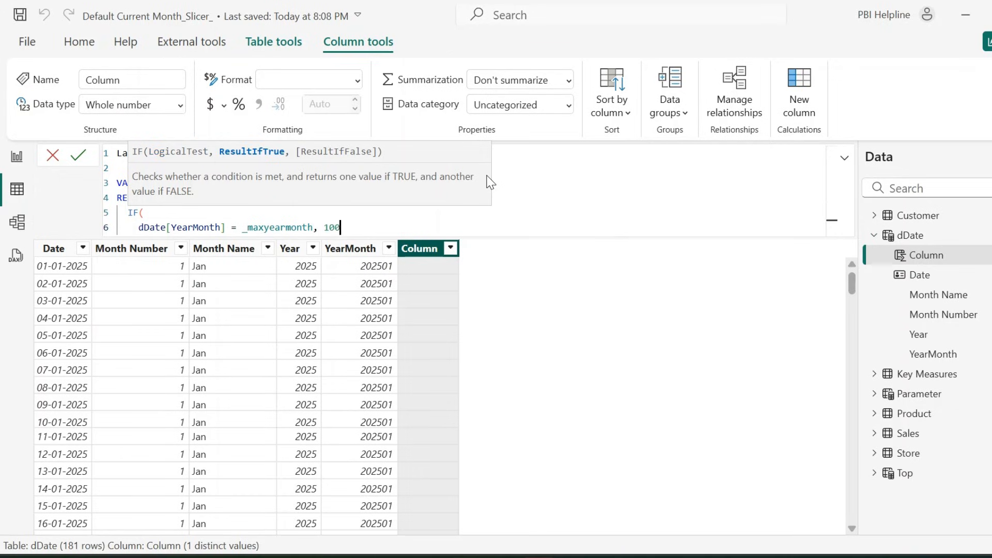
pyautogui.write(', dDate[Month Number])')
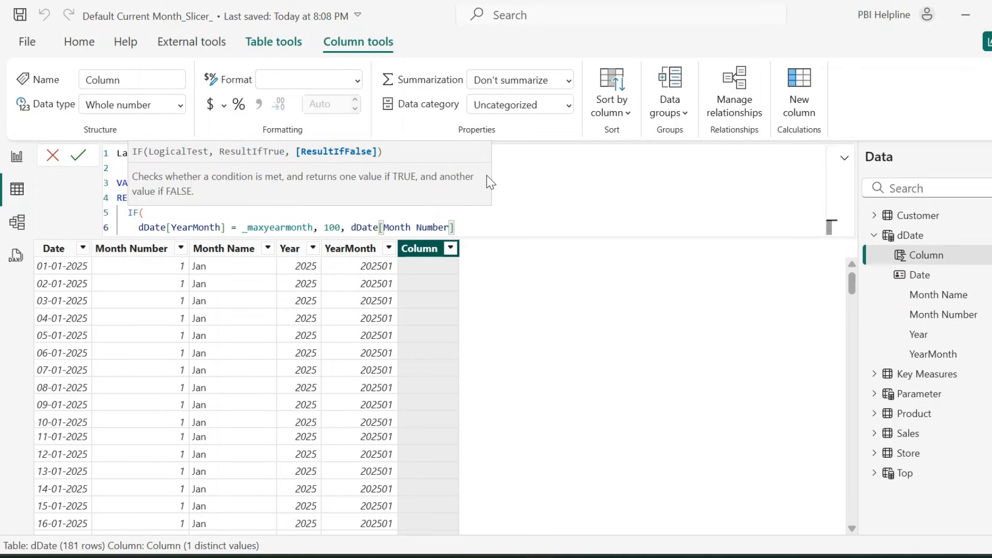
pyautogui.click(534, 248)
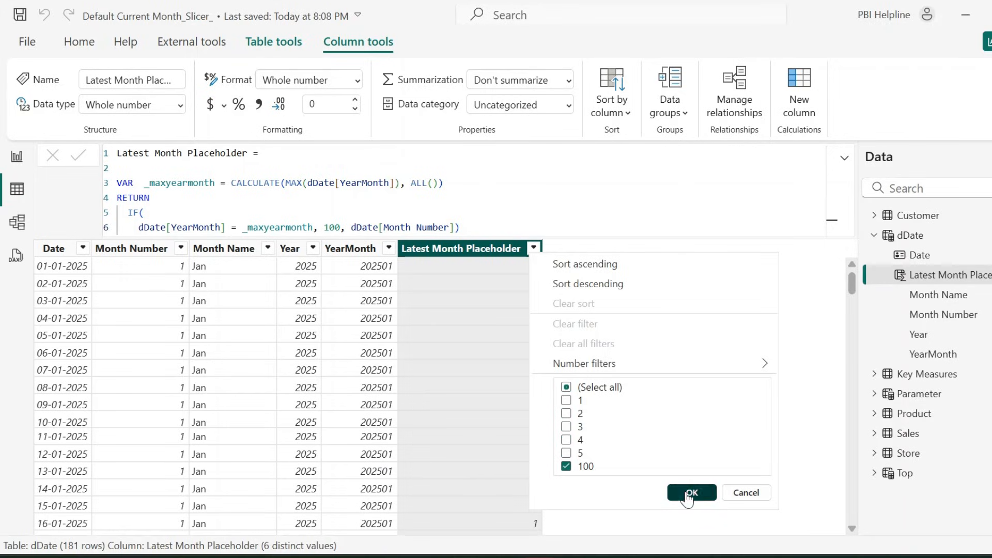
# Filter the dDate table to rows where the placeholder equals 100
pyautogui.click(690, 493)
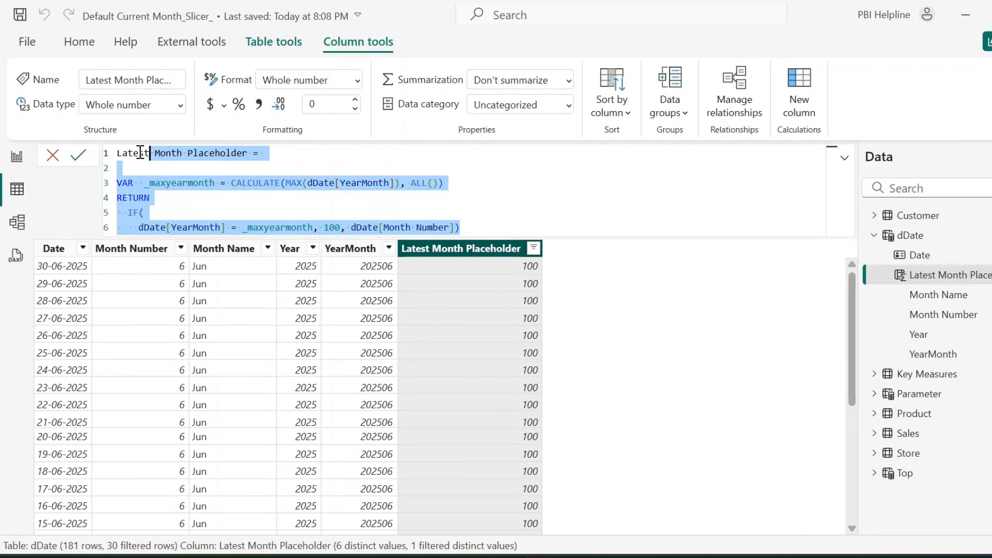
# Create Latest Month column returning dDate[Month Name] & " (Latest)" for the newest month
pyautogui.click(78, 156)
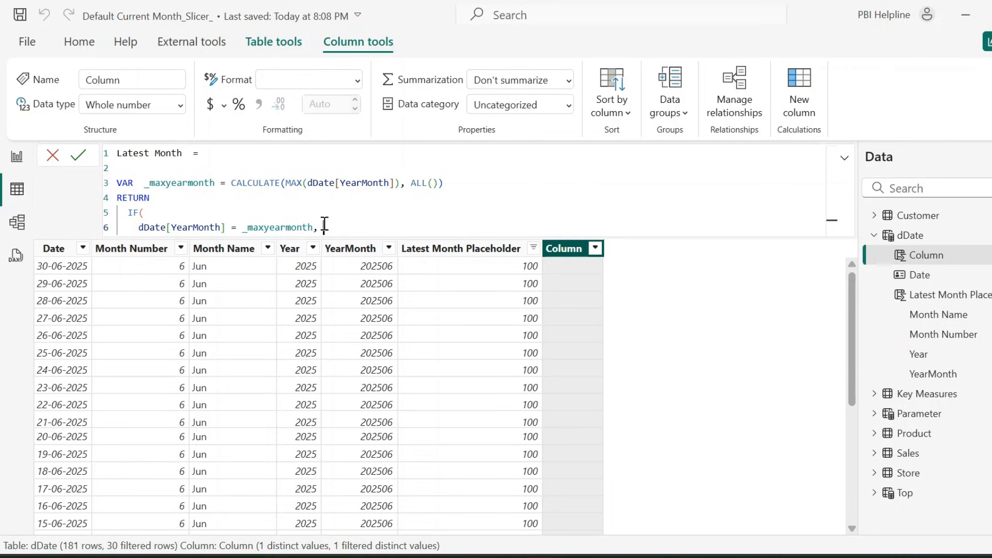
pyautogui.write('dDate[Month Name]')
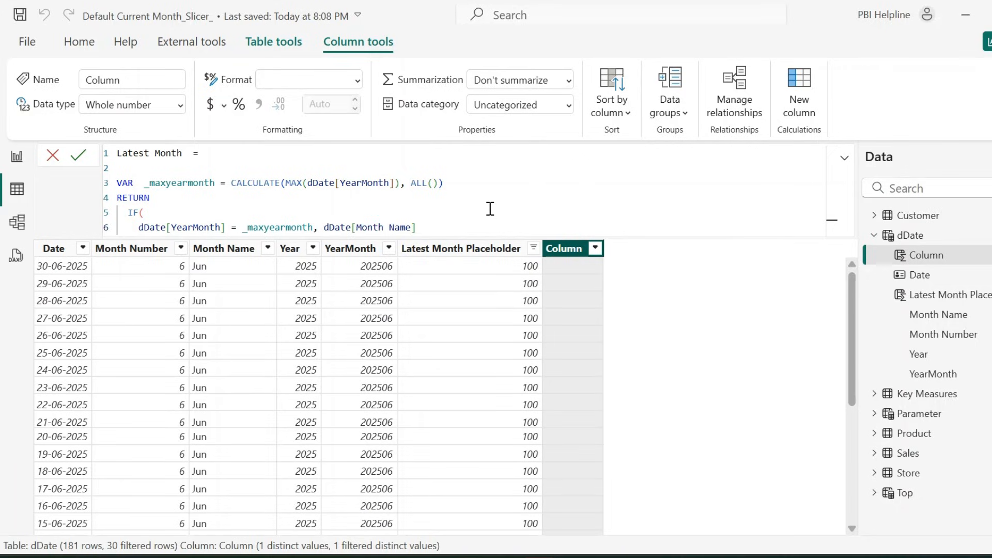
pyautogui.write('& " (Latest)", month')
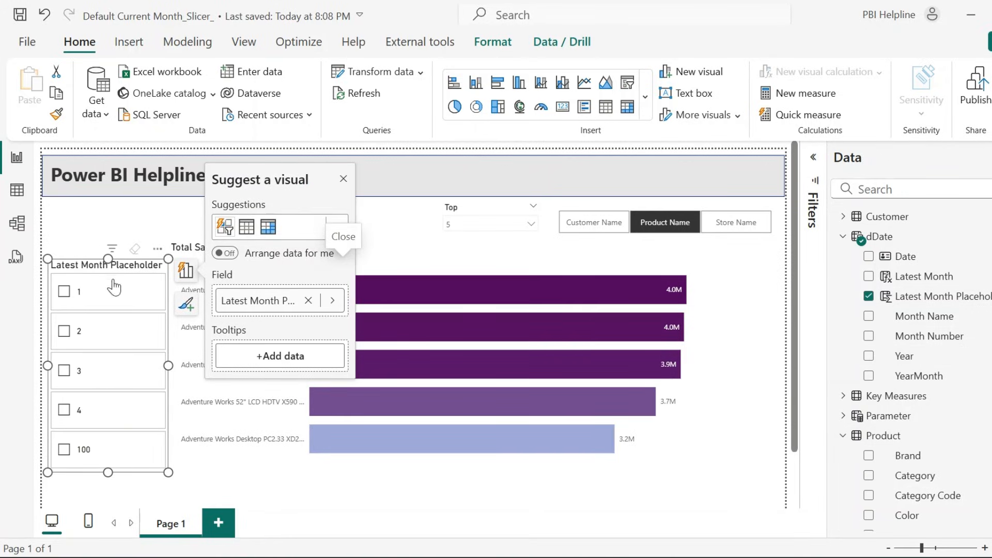
pyautogui.moveTo(110, 460)
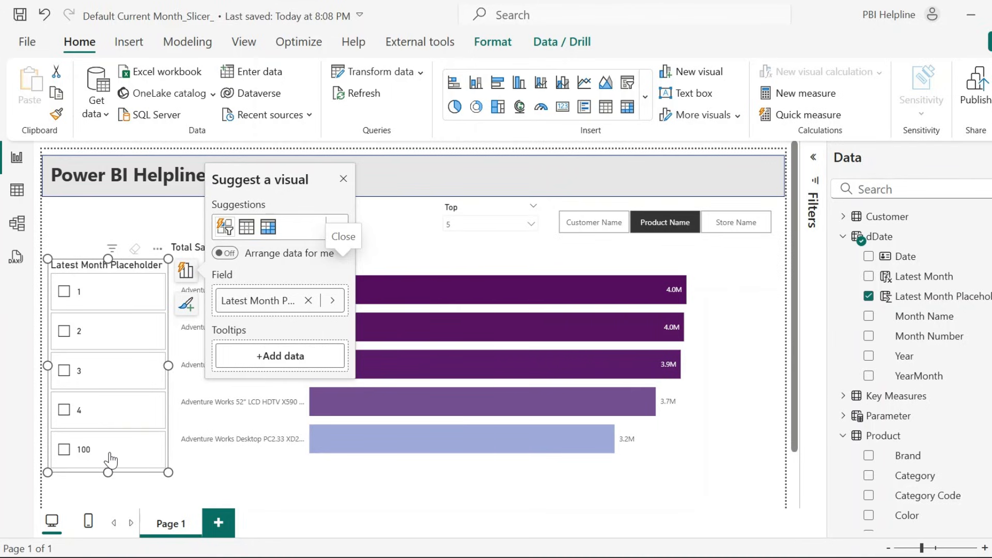
# Select the 100 button in the Latest Month Placeholder slicer
pyautogui.click(63, 449)
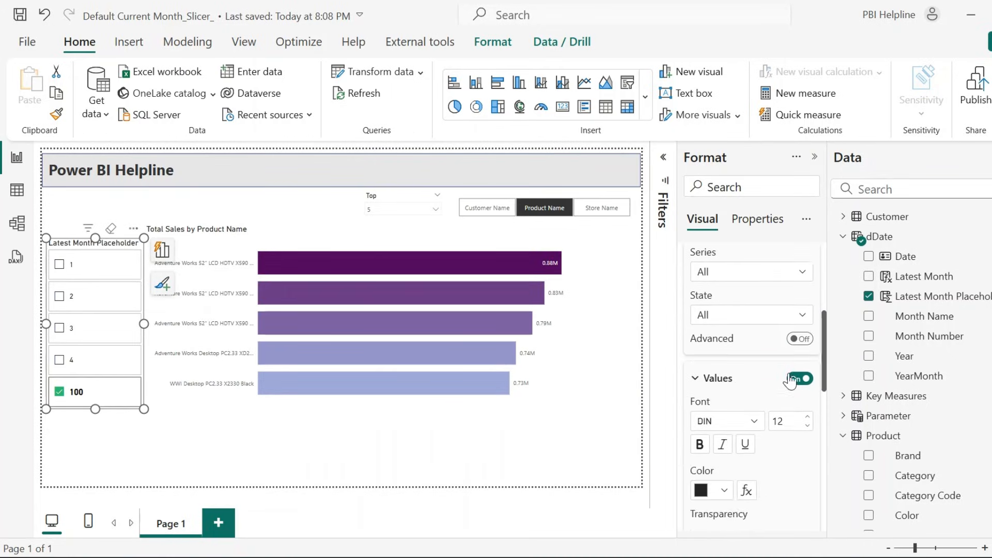
# Turn off numeric Values and label the buttons with the Latest Month field instead
pyautogui.click(799, 378)
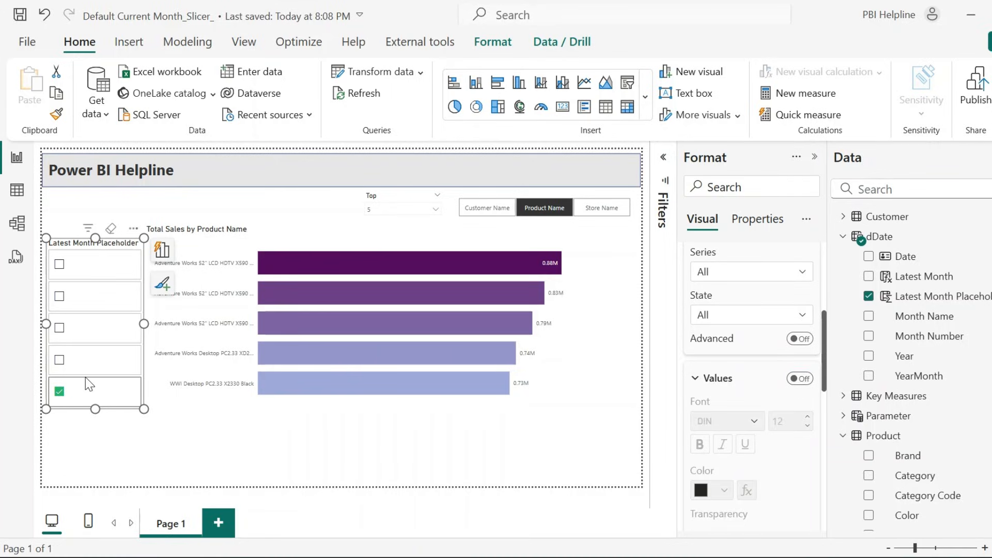
pyautogui.scroll(-3)
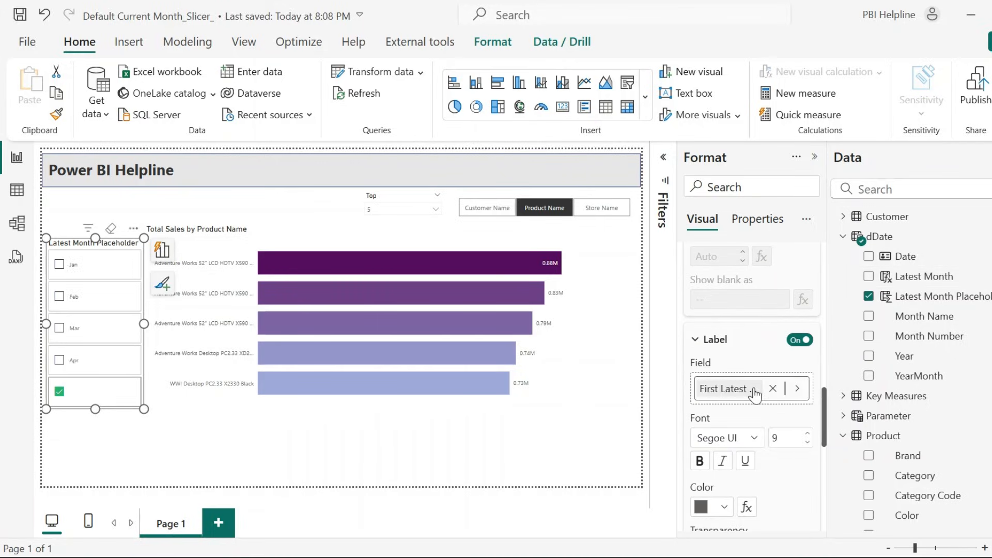
pyautogui.moveTo(75, 415)
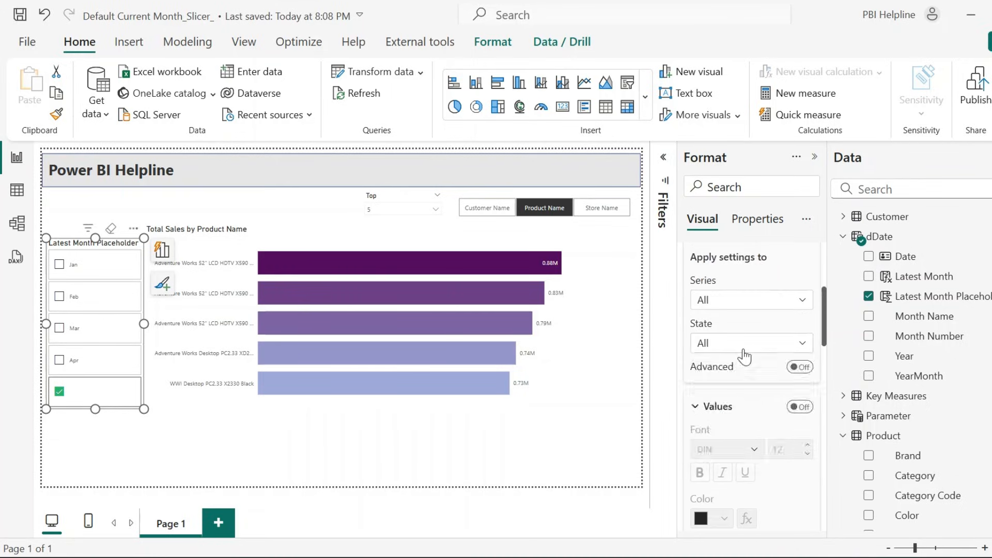
pyautogui.click(751, 344)
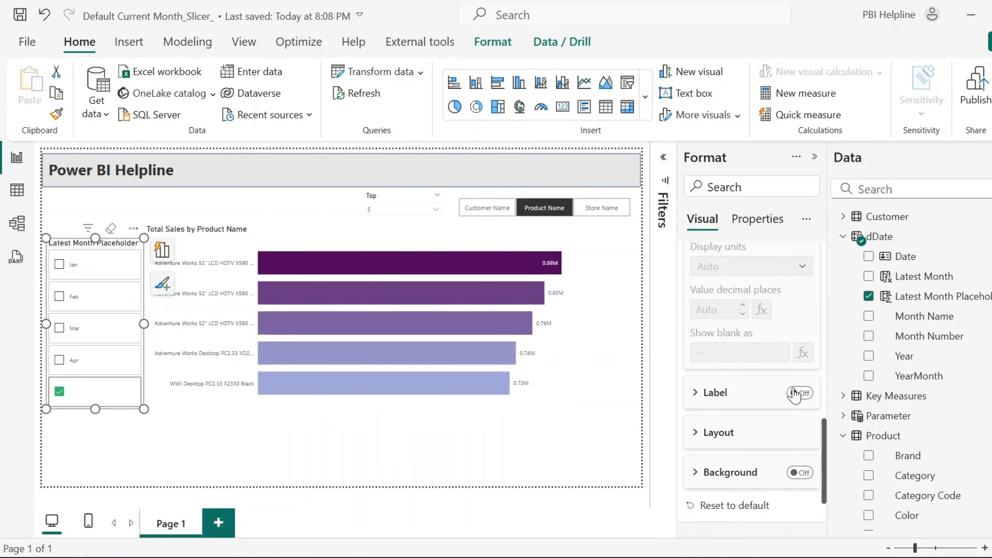
pyautogui.click(799, 393)
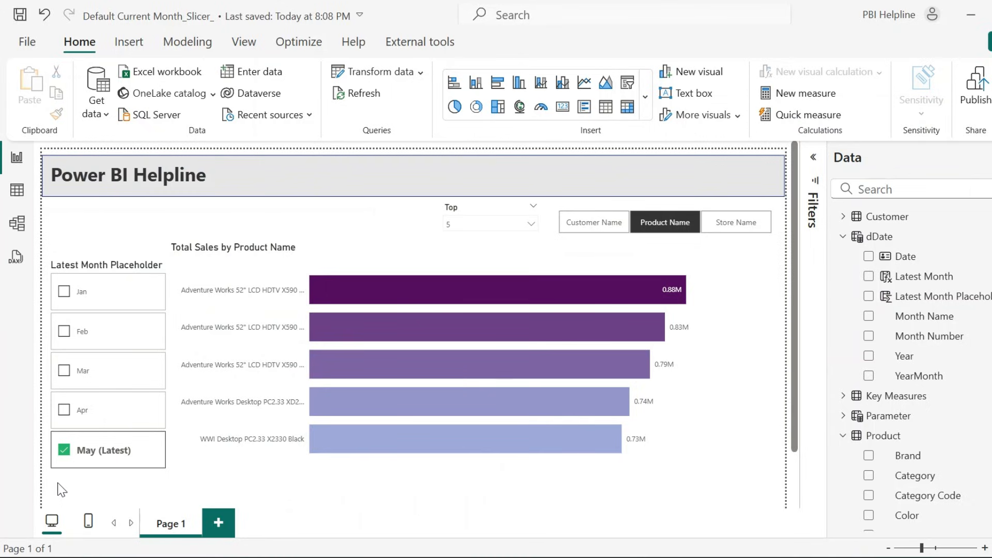
pyautogui.moveTo(126, 483)
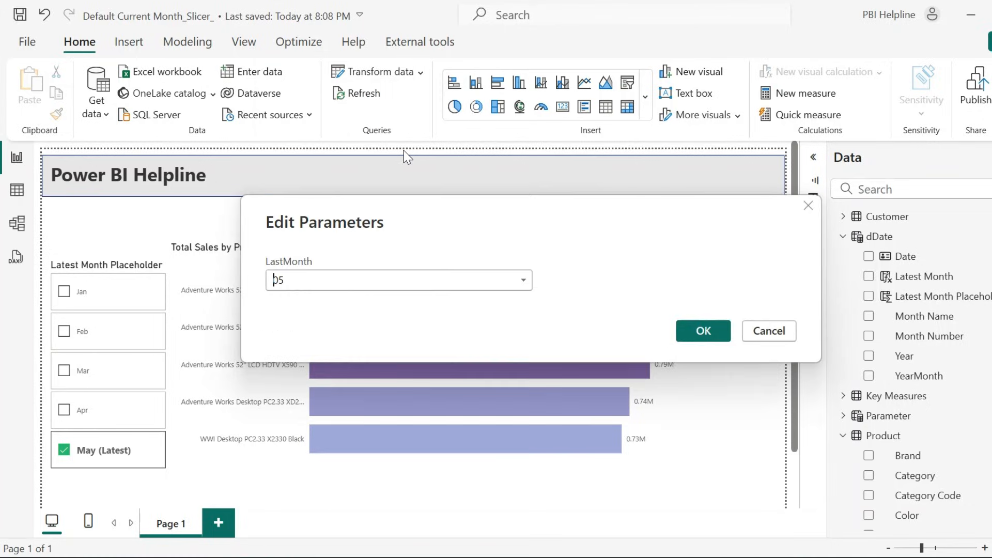
# Set LastMonth to 06, confirm, and apply the pending query changes to reload data
pyautogui.write('06')
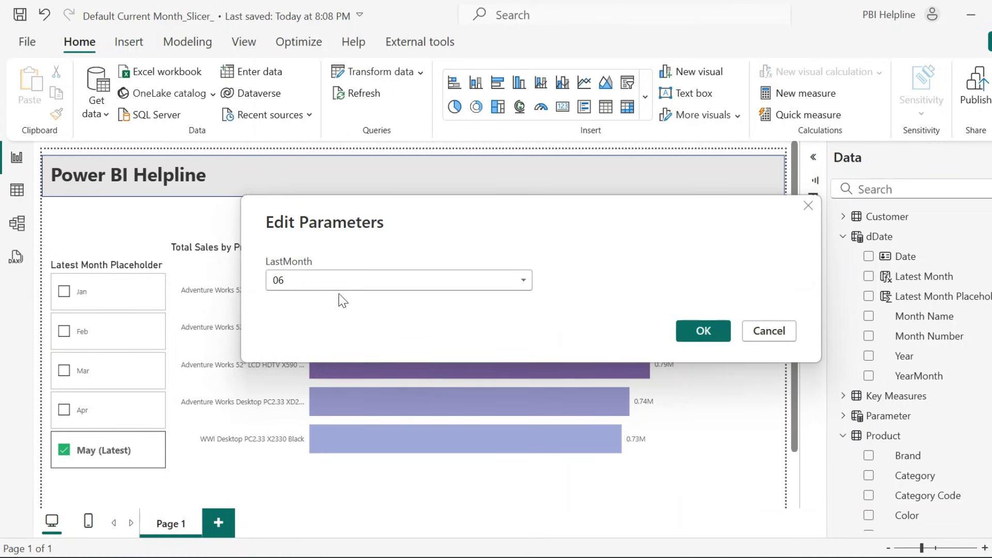
pyautogui.click(703, 331)
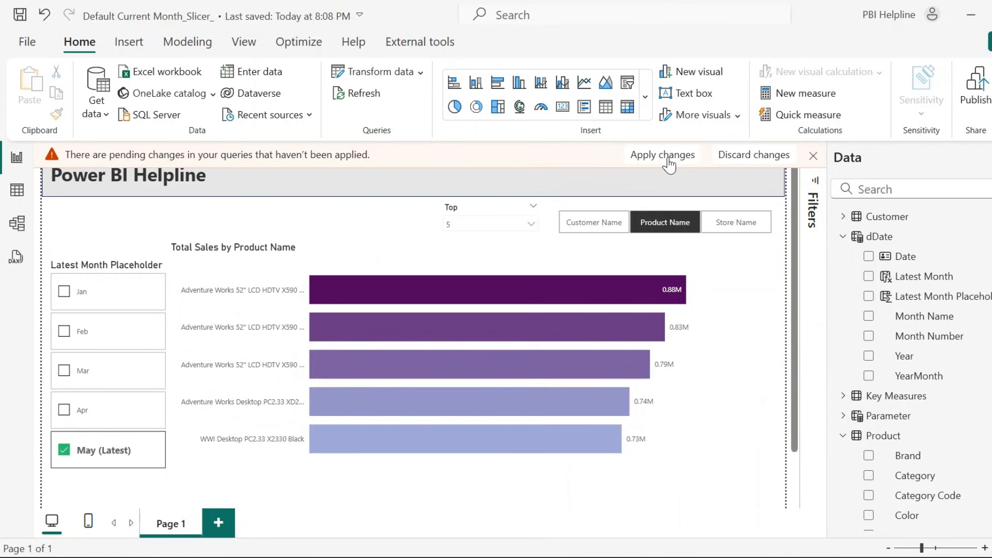
pyautogui.click(661, 155)
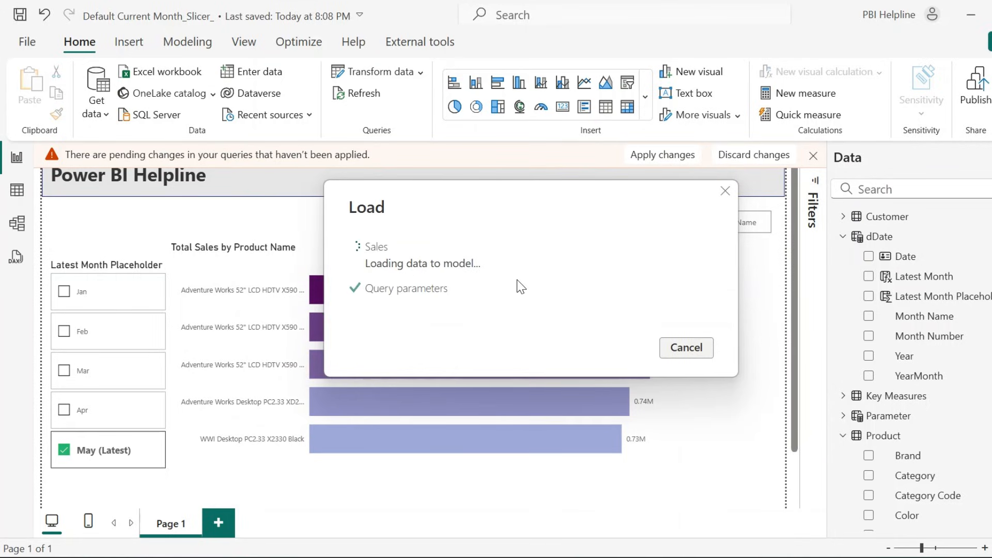